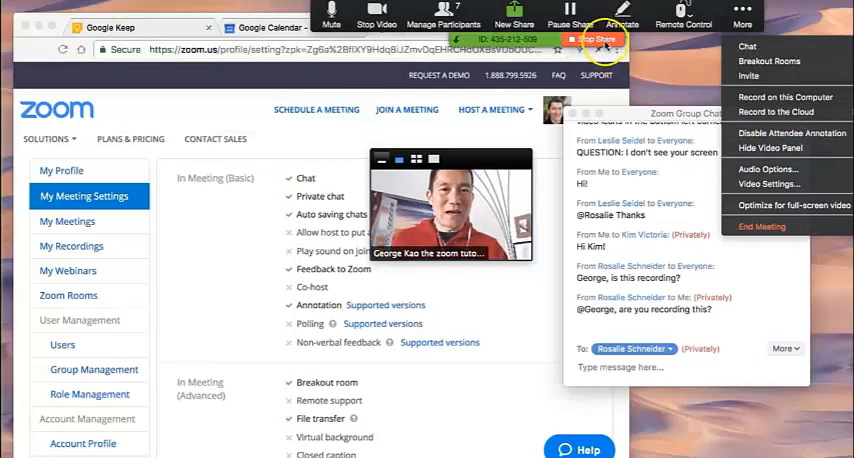
Step: Stop sharing the screen and close the meeting chat to show the participant gallery
click(598, 40)
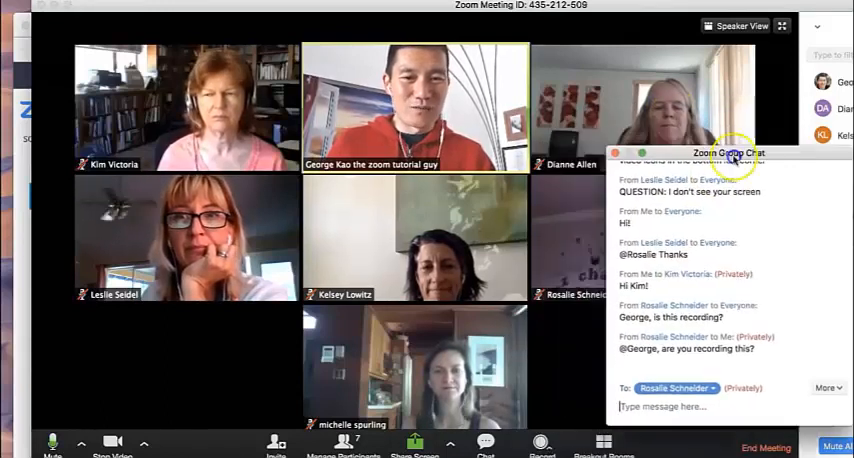
click(616, 152)
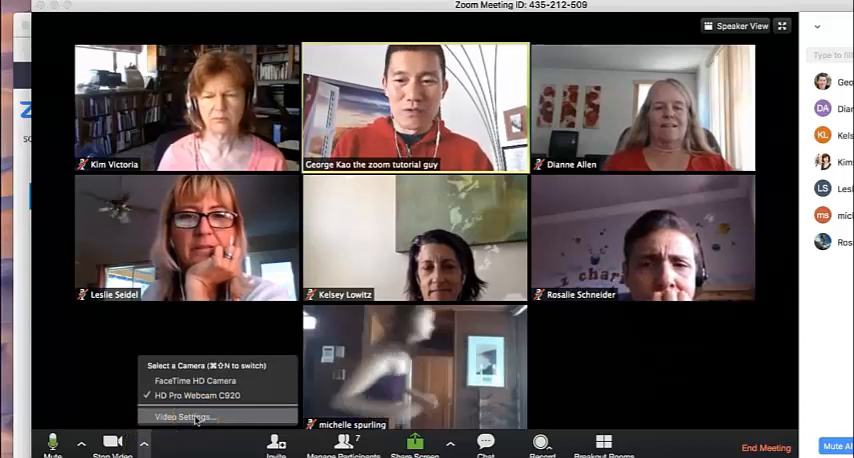
Step: Scroll the Zoom web settings page down to the In Meeting (Advanced) Breakout room setting
click(180, 416)
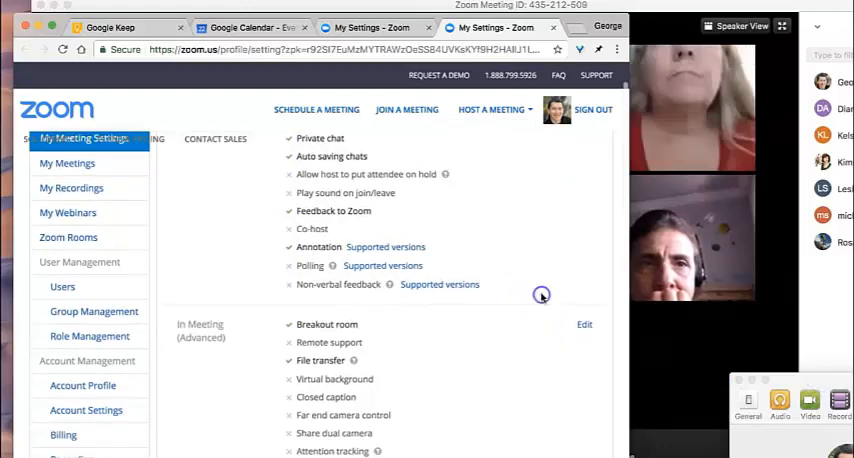
scroll(down, 3)
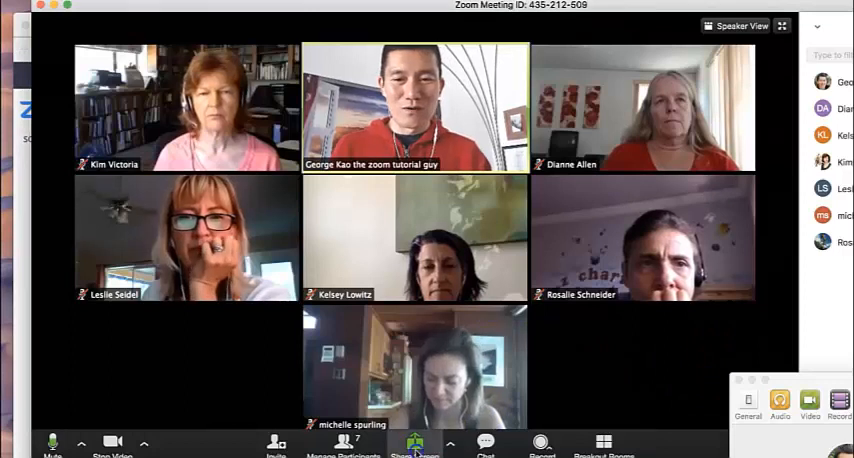
Step: Share the Chrome settings window with the meeting, stop sharing, and reopen the share picker
click(412, 444)
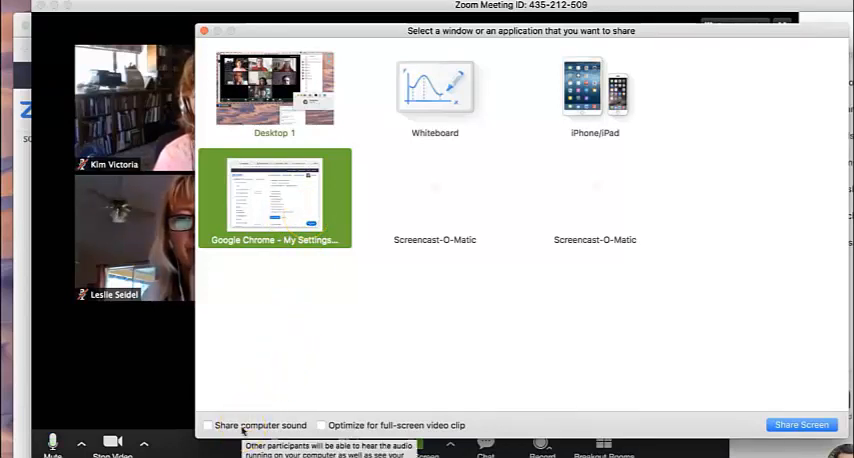
click(208, 424)
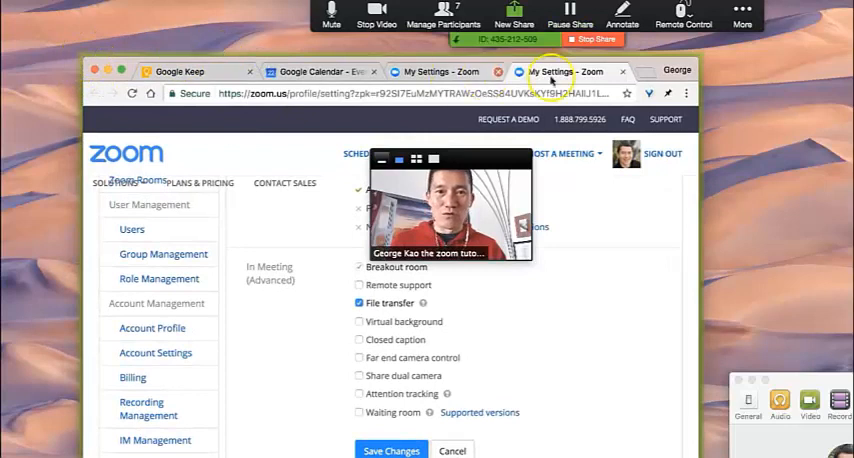
click(112, 184)
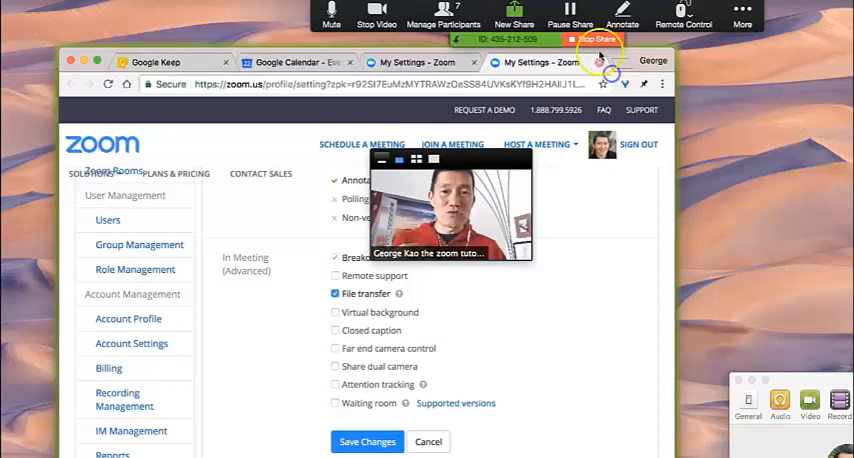
click(592, 40)
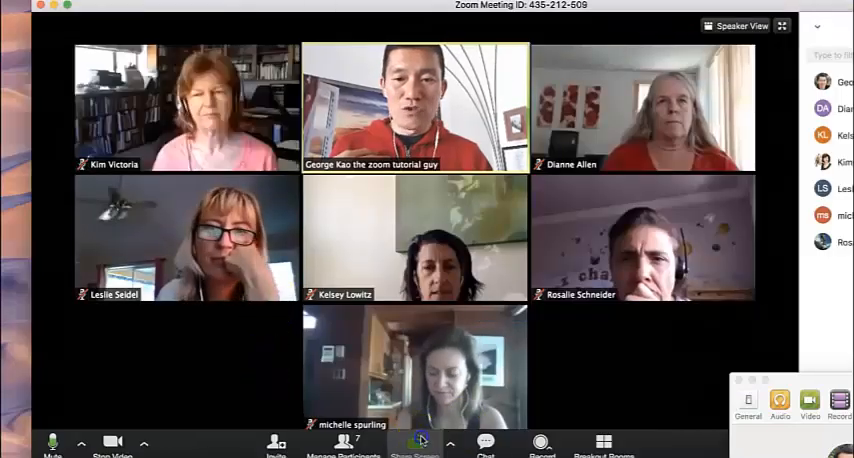
click(414, 440)
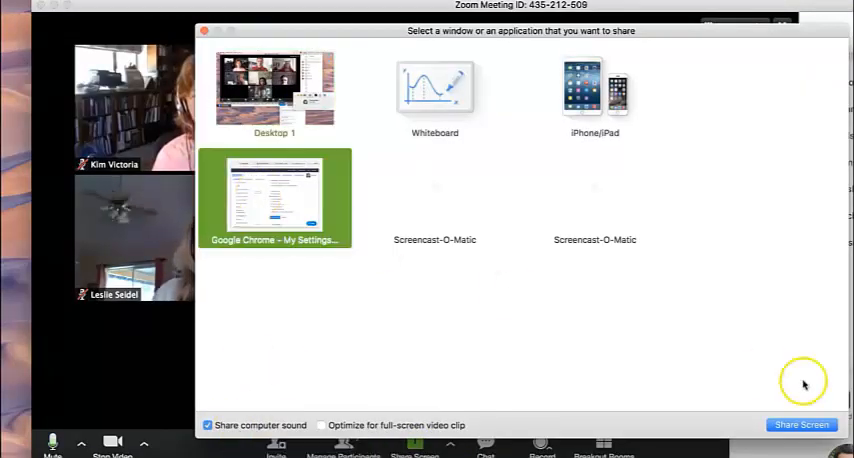
Step: Share the Google Chrome window again, this time with computer sound included
click(800, 424)
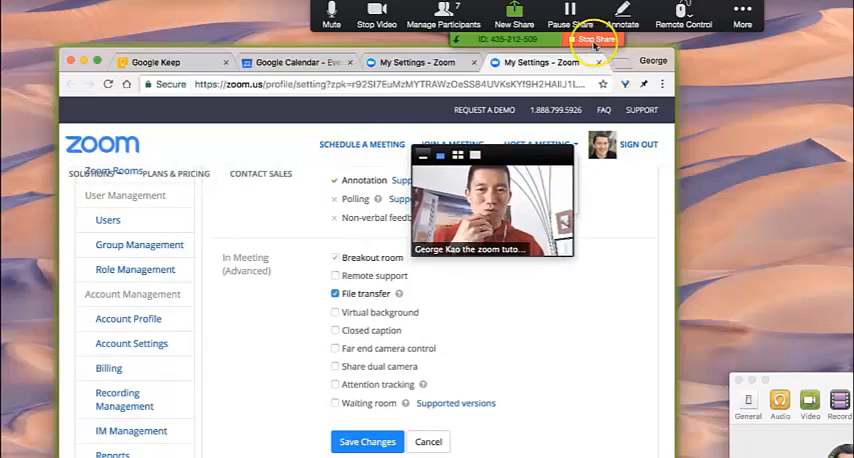
mouse_move(596, 40)
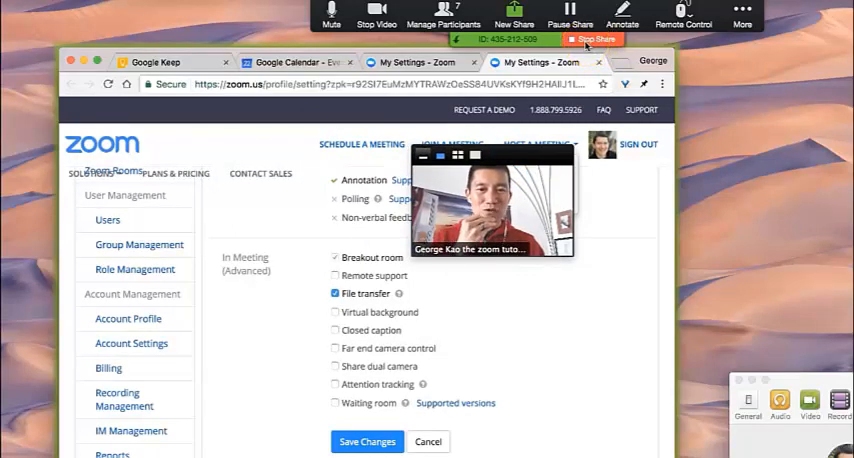
click(596, 40)
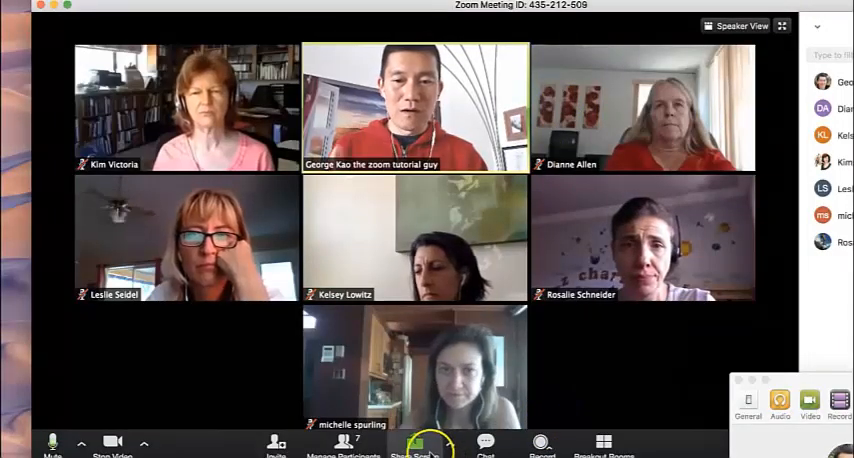
click(414, 440)
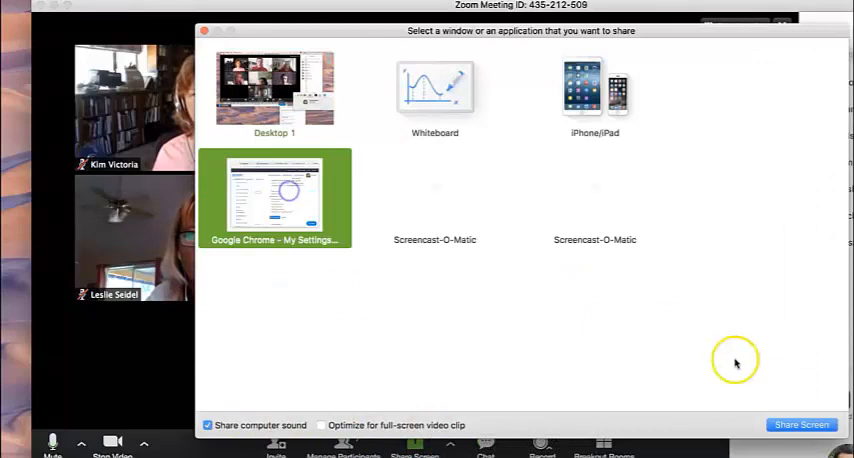
click(800, 424)
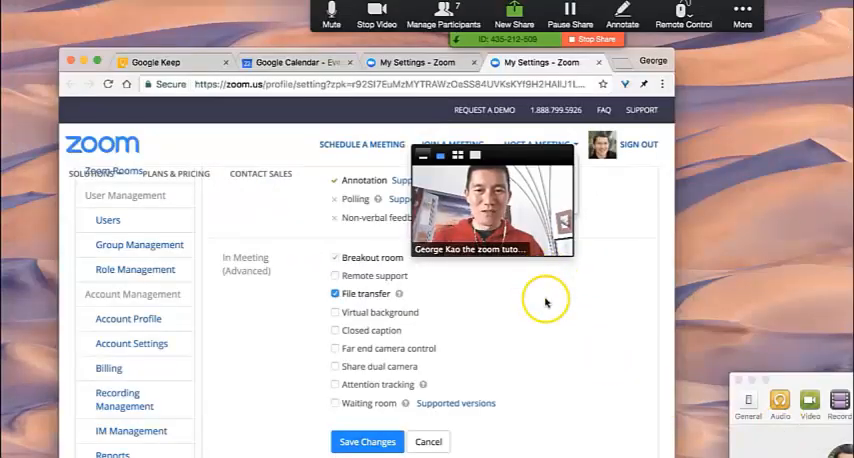
click(540, 144)
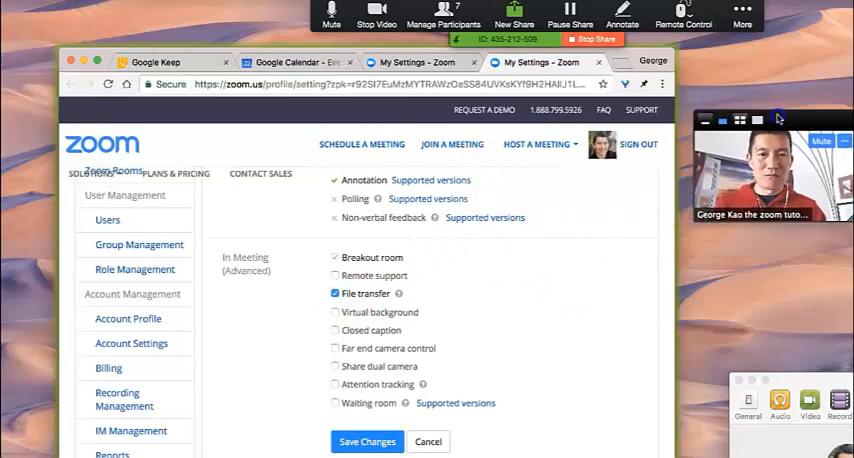
click(366, 440)
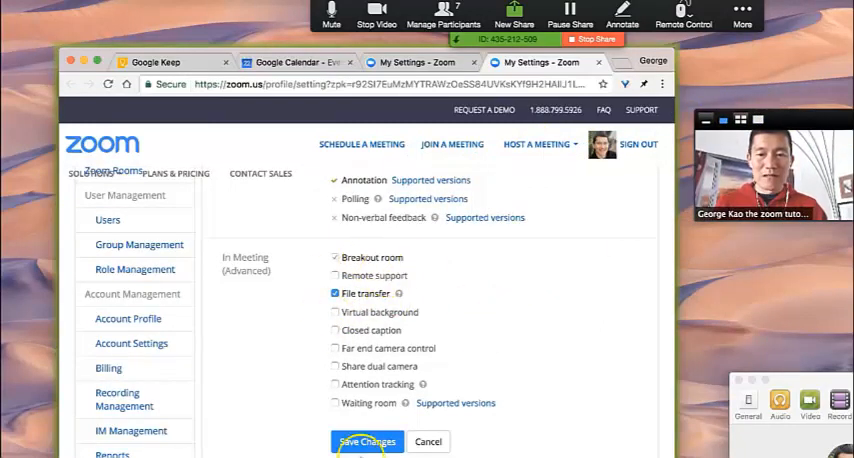
Step: Save the changed meeting settings in the Zoom web portal
click(366, 440)
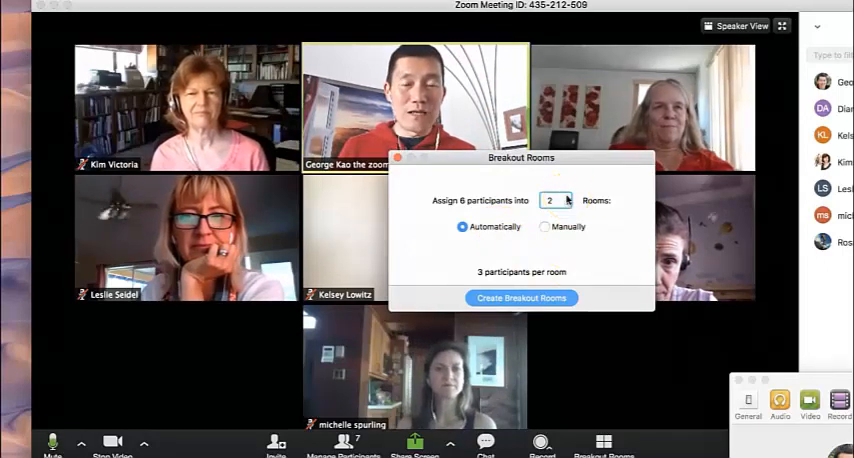
Step: Raise the room count to 4 and create the automatically assigned breakout rooms
click(568, 196)
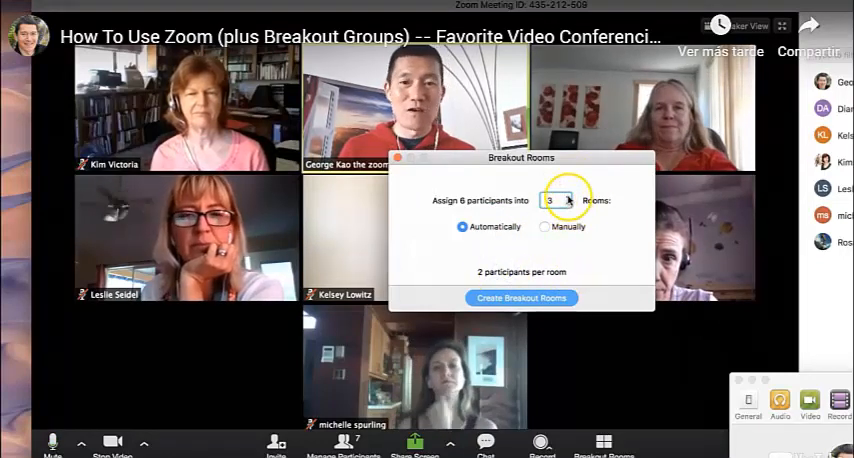
click(568, 196)
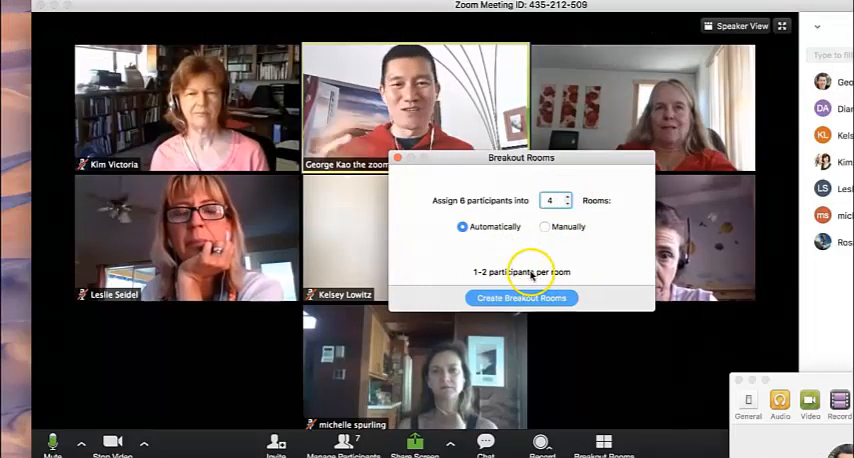
mouse_move(576, 156)
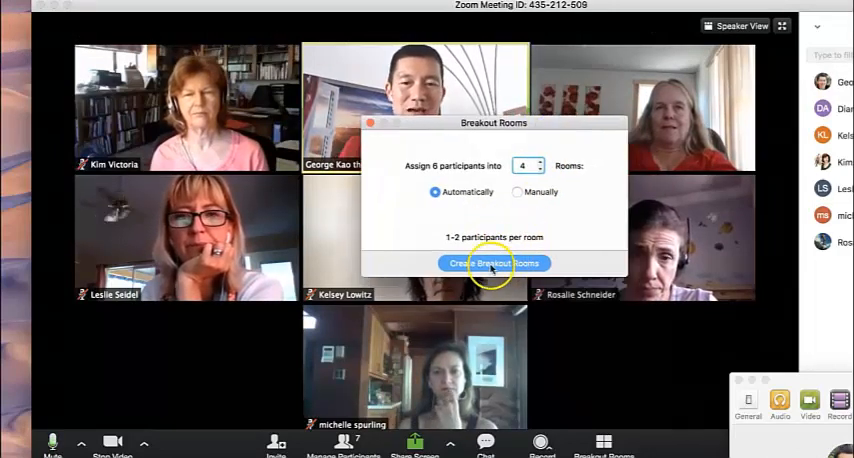
click(492, 264)
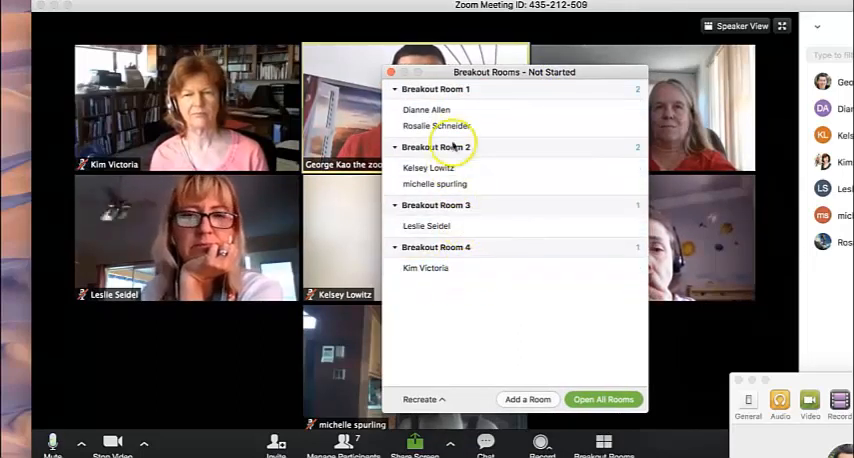
mouse_move(484, 226)
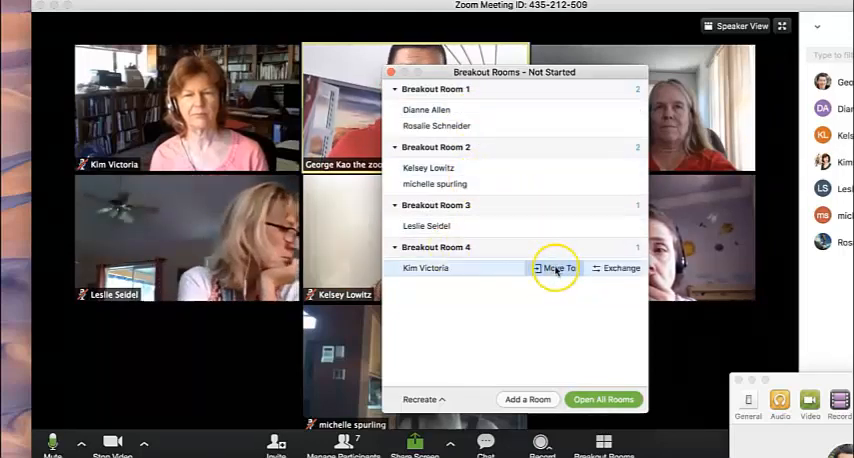
click(556, 268)
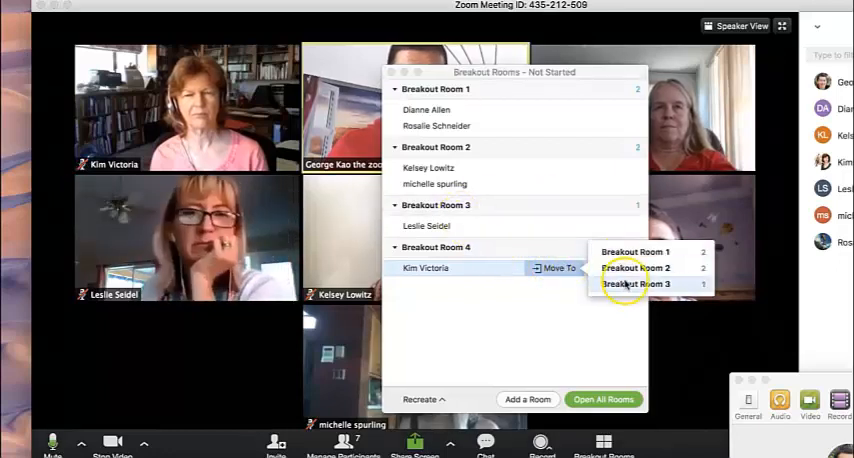
click(636, 284)
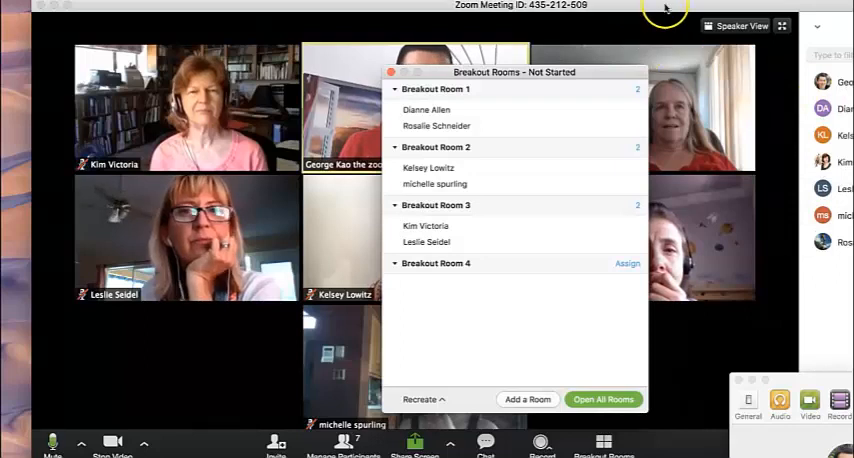
mouse_move(668, 6)
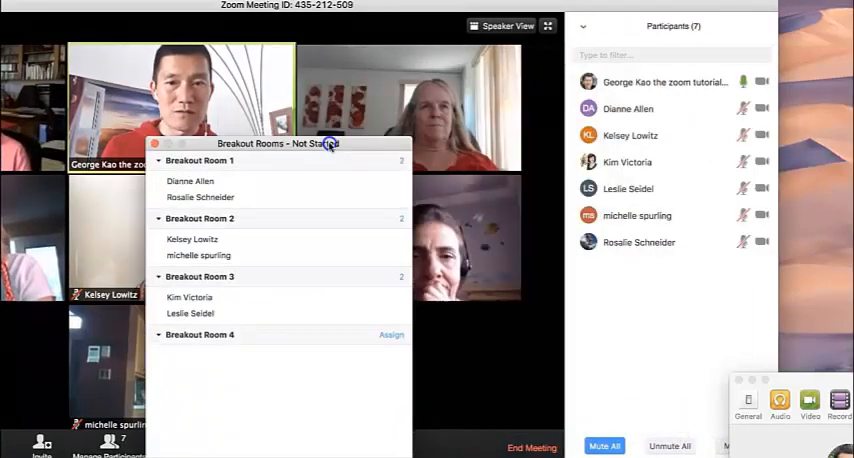
click(668, 446)
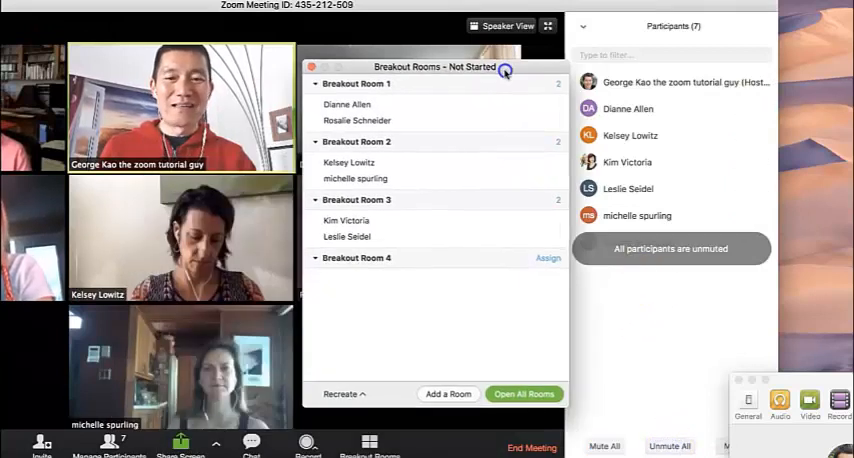
click(524, 392)
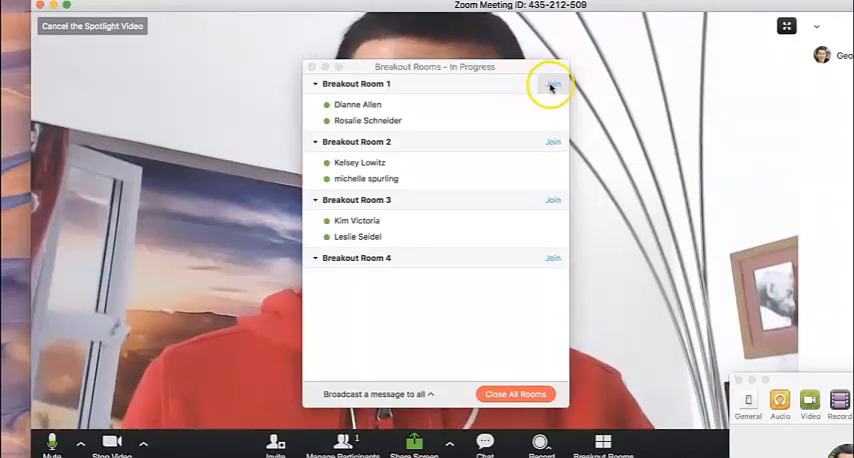
mouse_move(488, 190)
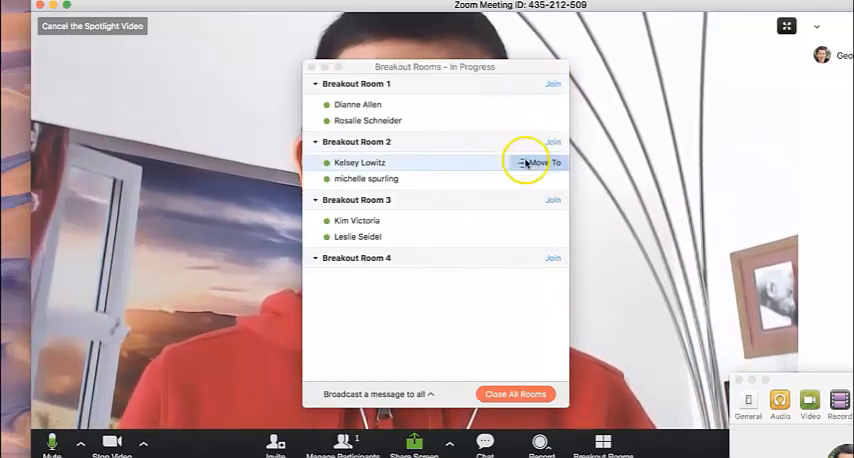
mouse_move(456, 136)
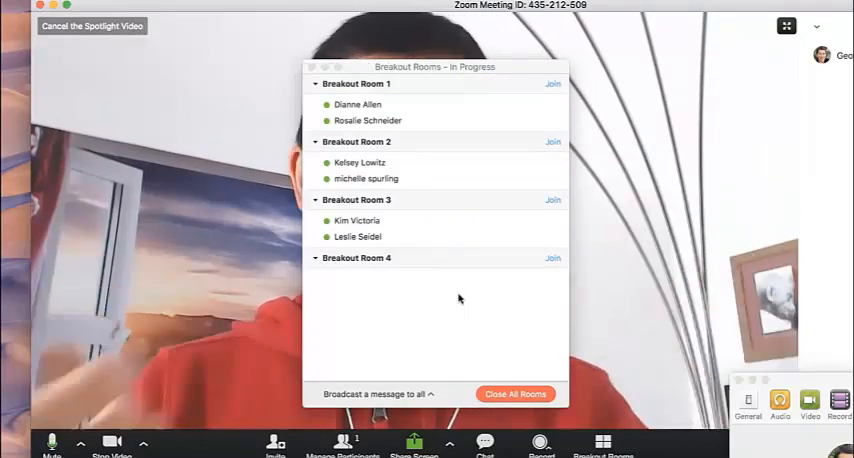
mouse_move(356, 220)
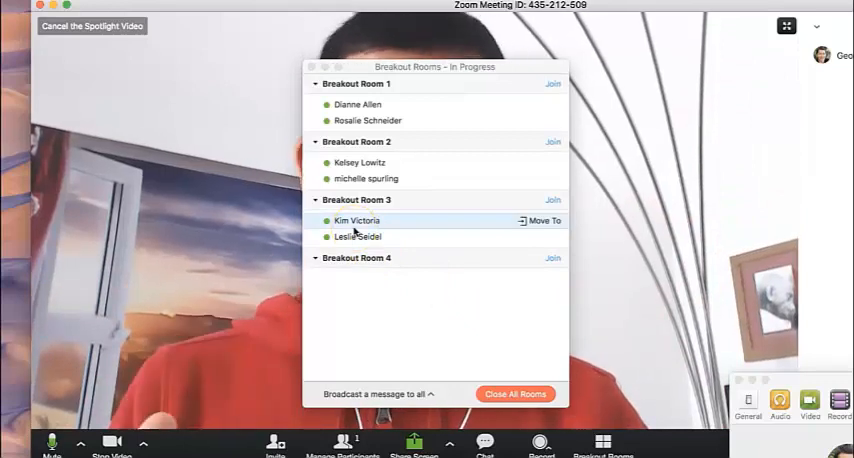
mouse_move(410, 238)
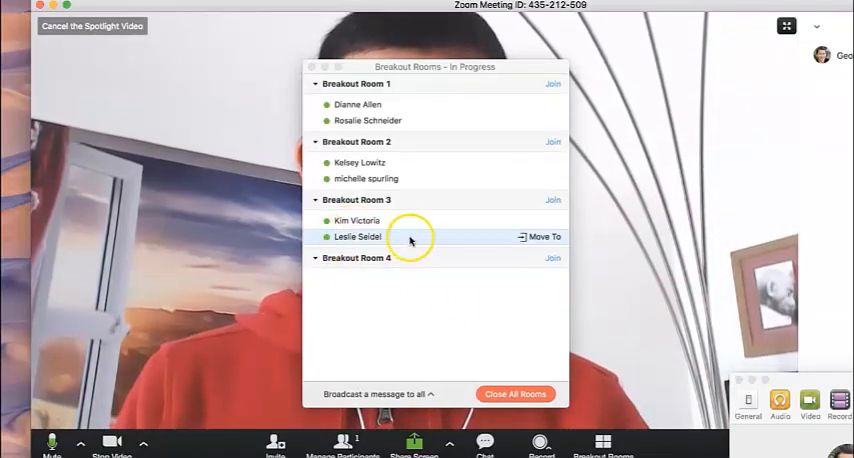
mouse_move(404, 220)
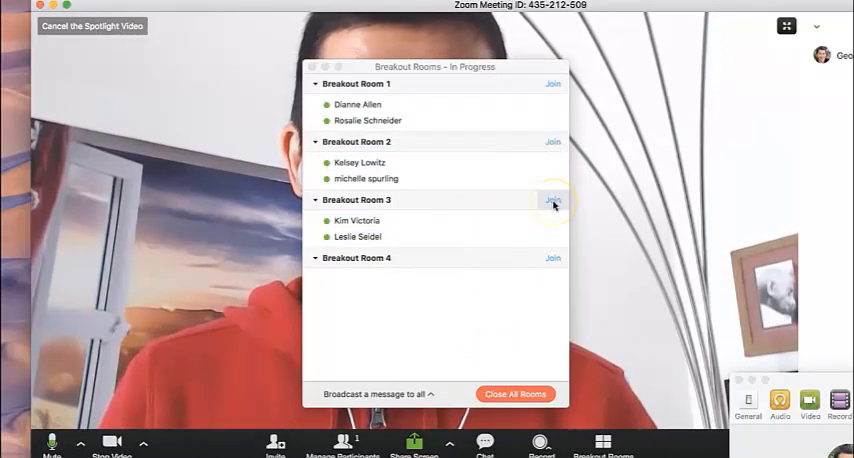
Step: Join Breakout Room 3 as host and confirm the join prompt
click(552, 200)
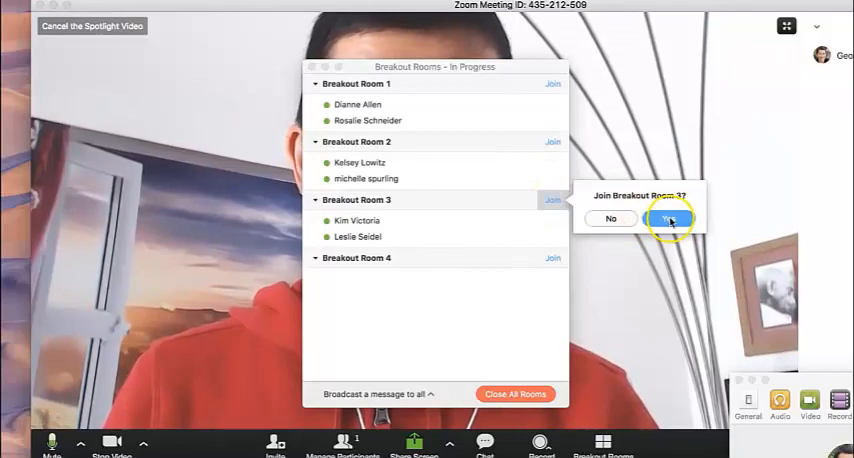
click(670, 220)
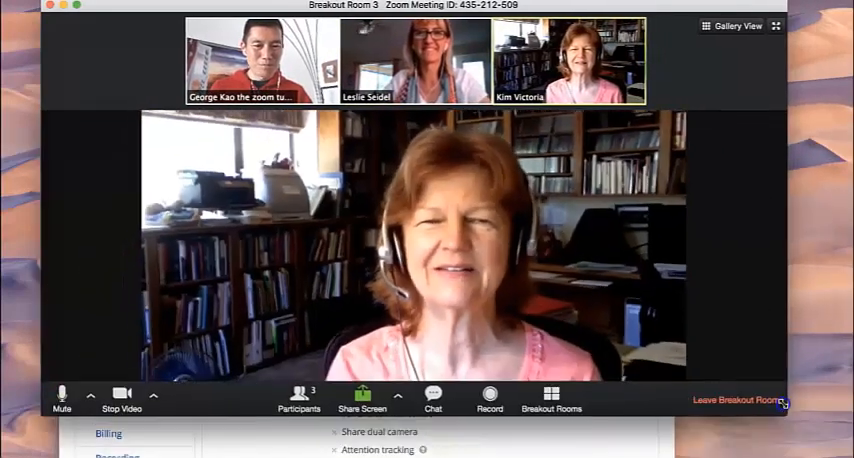
mouse_move(736, 384)
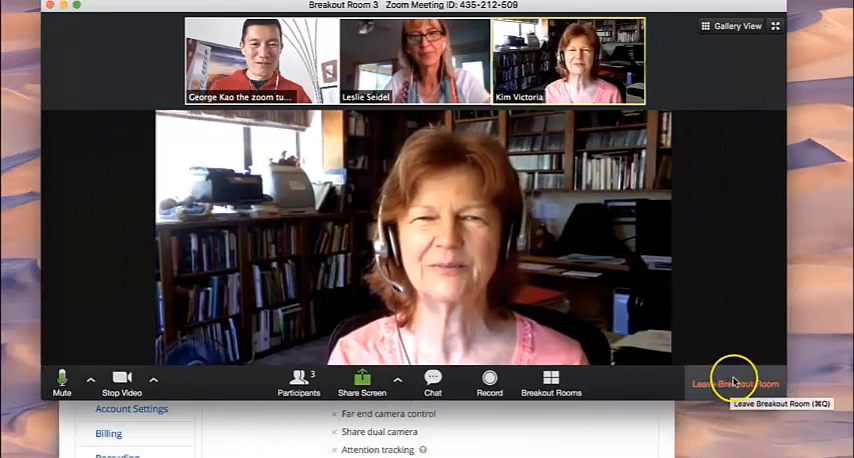
mouse_move(432, 384)
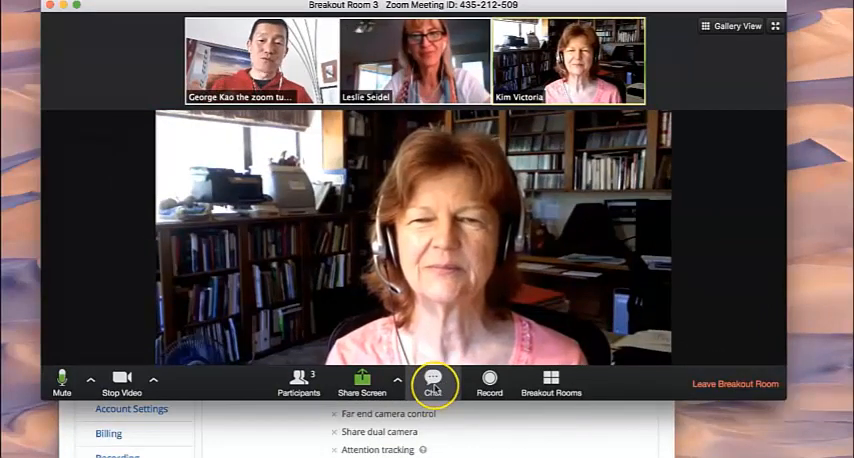
Step: Send the test message 'Ds' to Everyone in the room's group chat, then close the chat
click(432, 384)
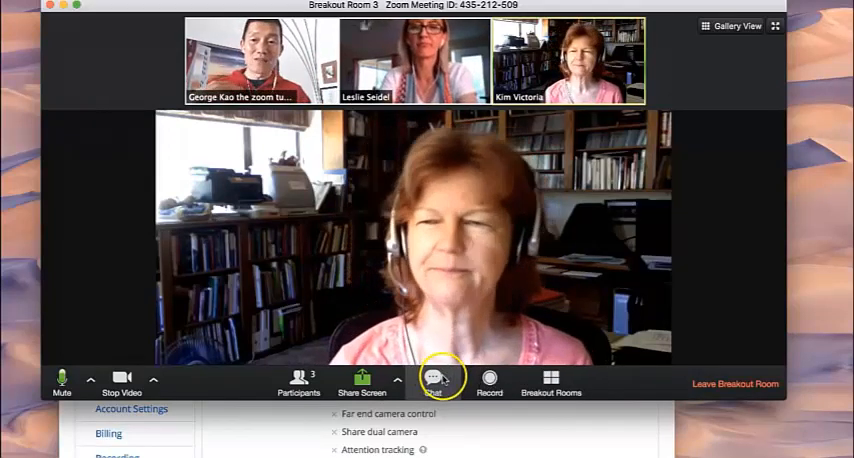
click(432, 380)
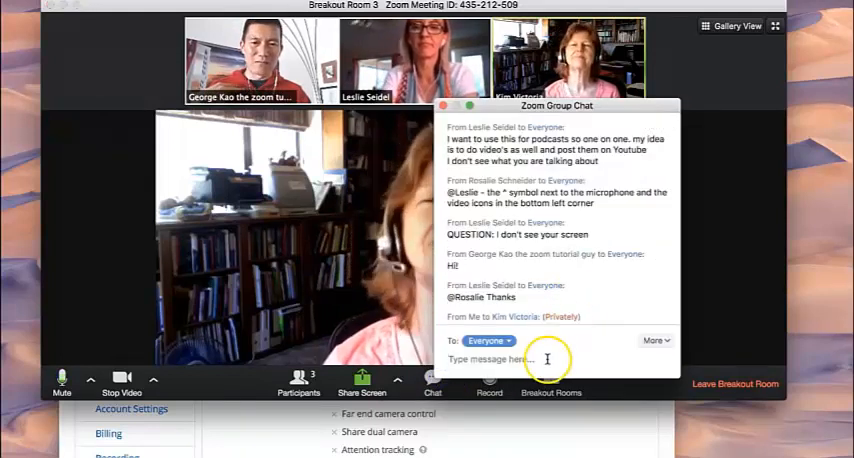
text(Ds)
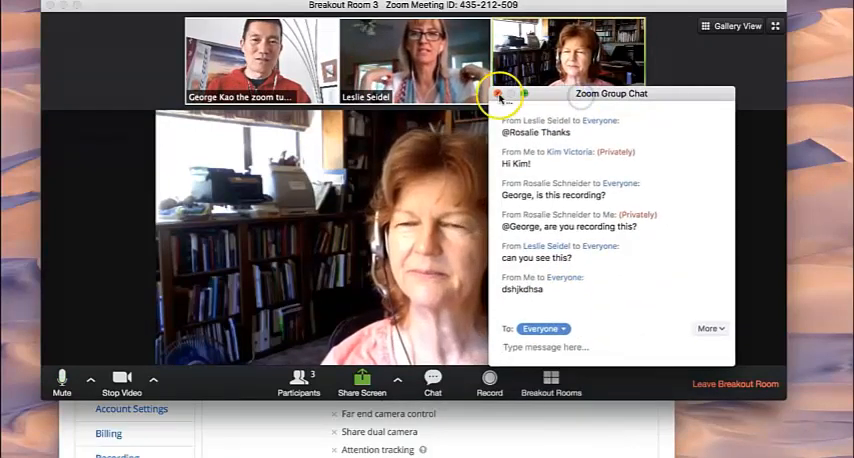
click(500, 96)
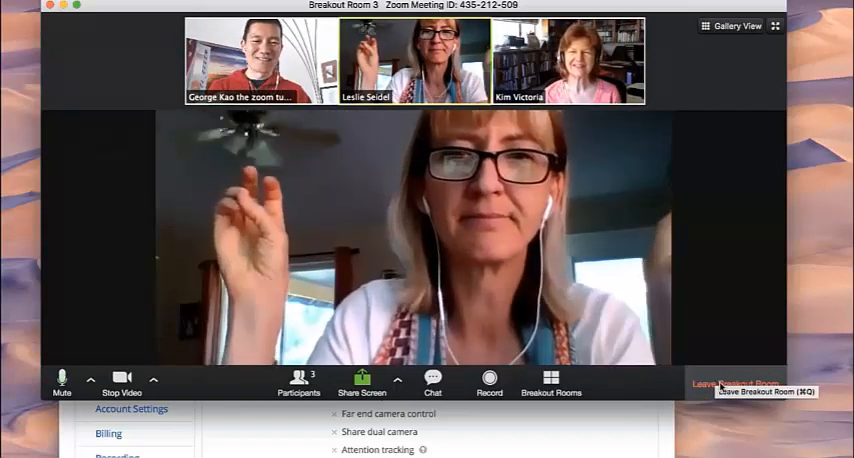
Step: Leave Breakout Room 3 and return to the main session
click(734, 384)
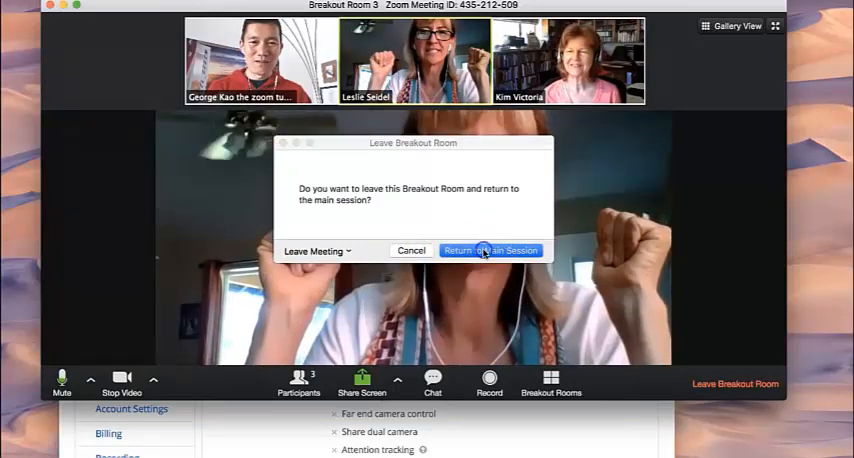
click(486, 250)
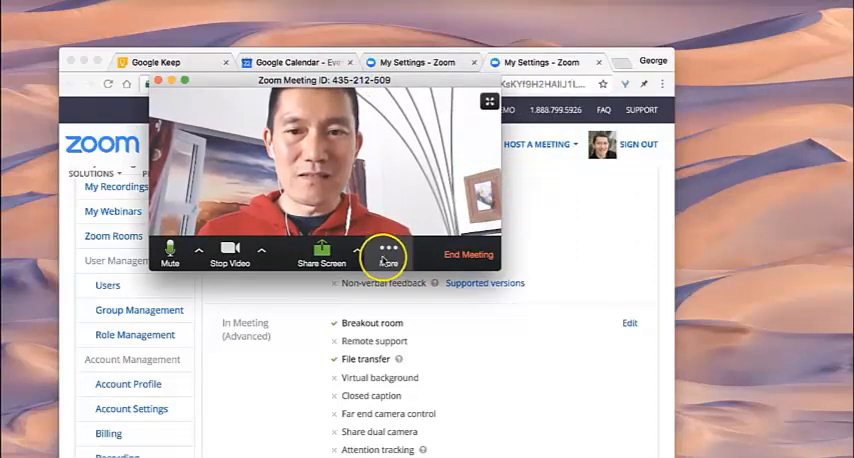
Step: Show the breakout rooms list with all four rooms in progress via More > Breakout Rooms
click(384, 256)
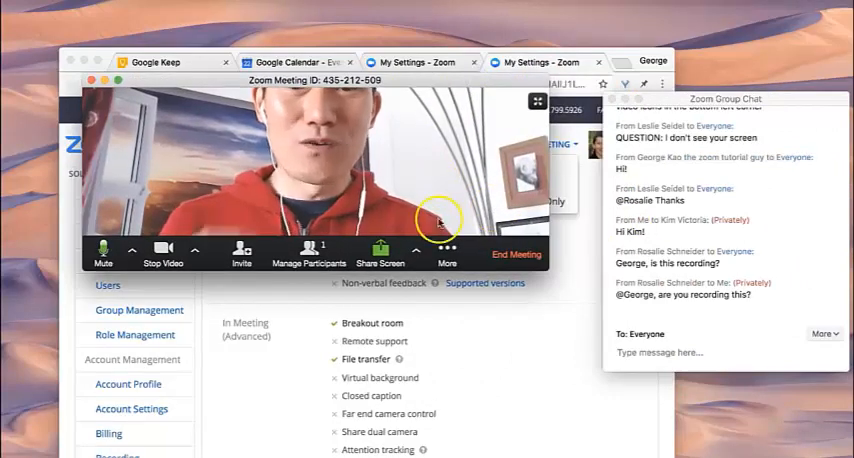
click(446, 258)
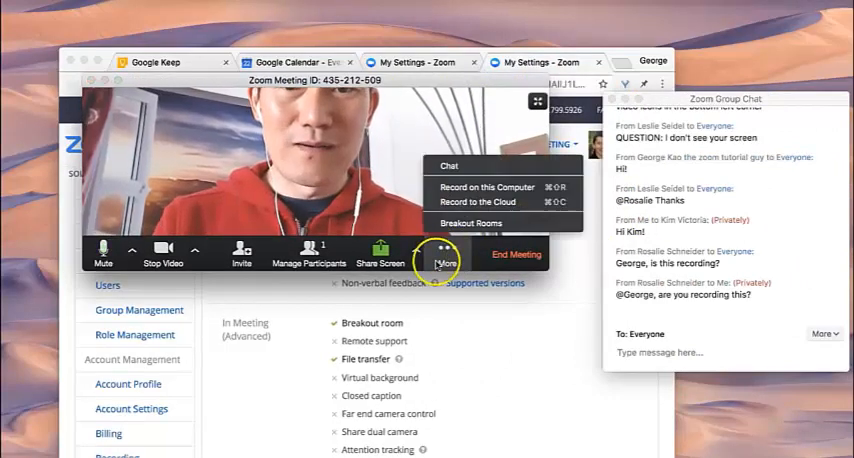
click(470, 224)
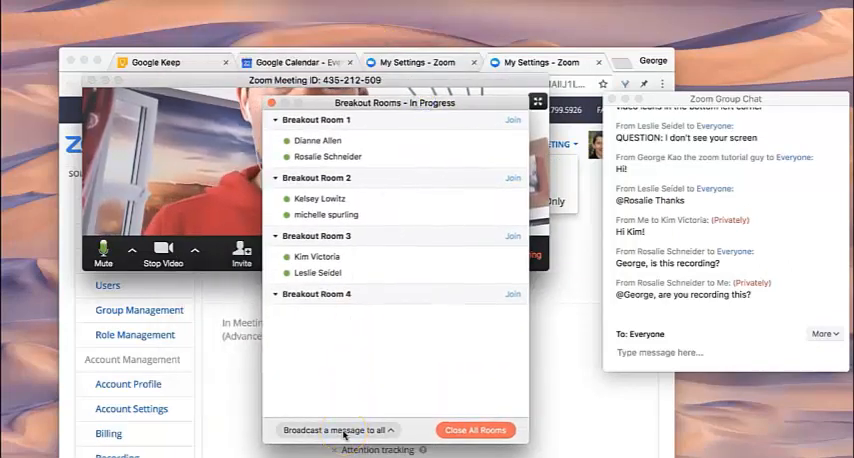
Step: Broadcast "Alright everyone, 1 minute left!" to every breakout room
click(330, 428)
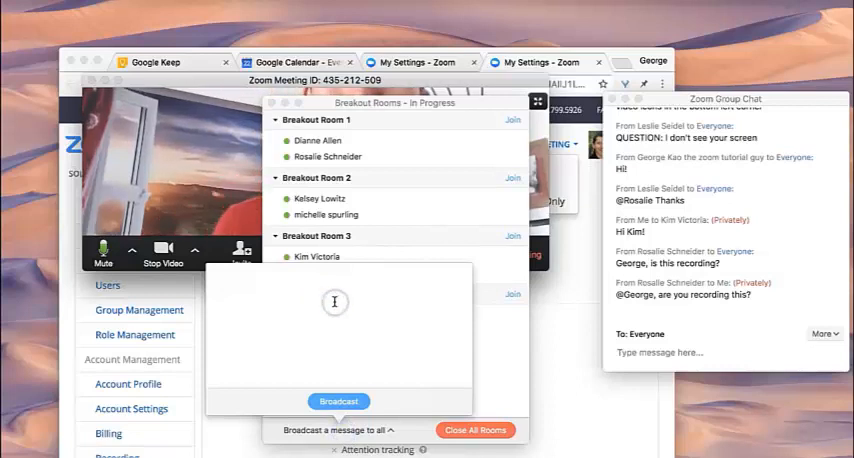
click(336, 302)
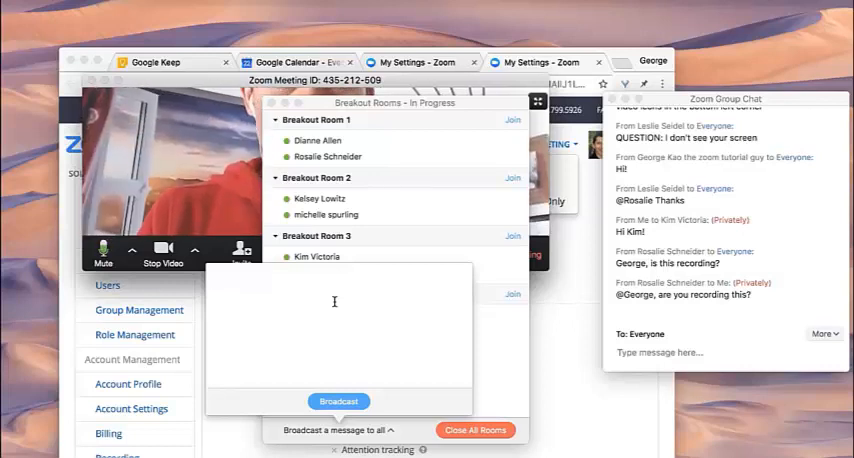
text(Alright everyone, 1 minbute le)
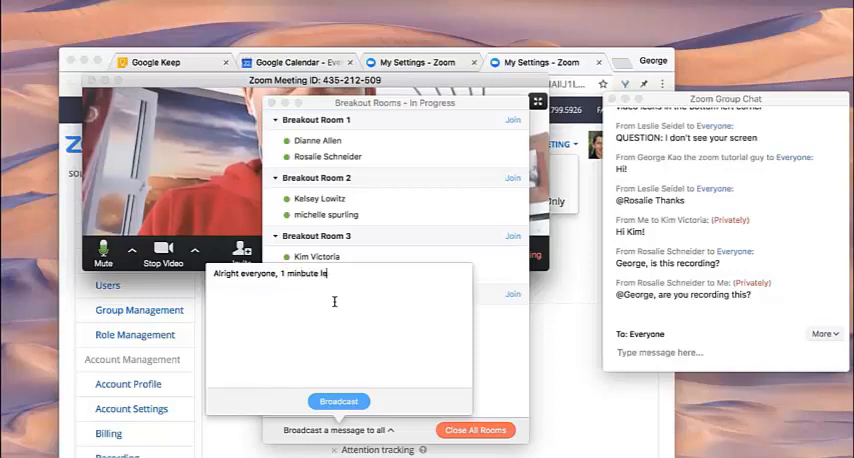
click(340, 400)
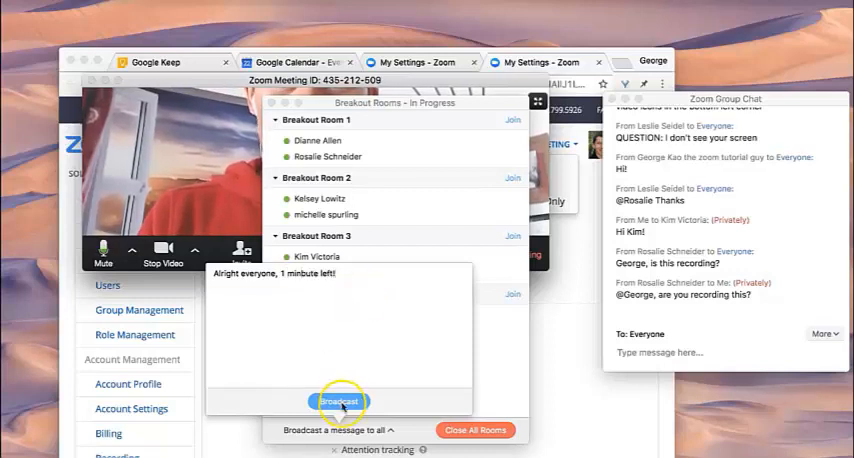
click(338, 400)
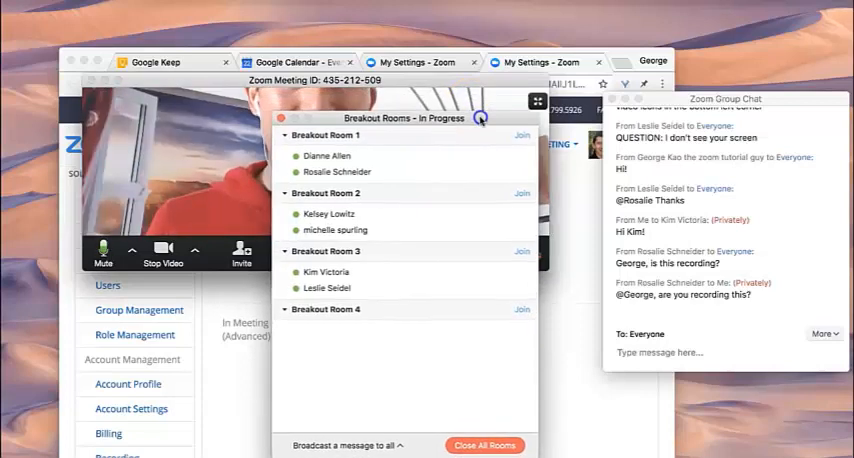
mouse_move(484, 444)
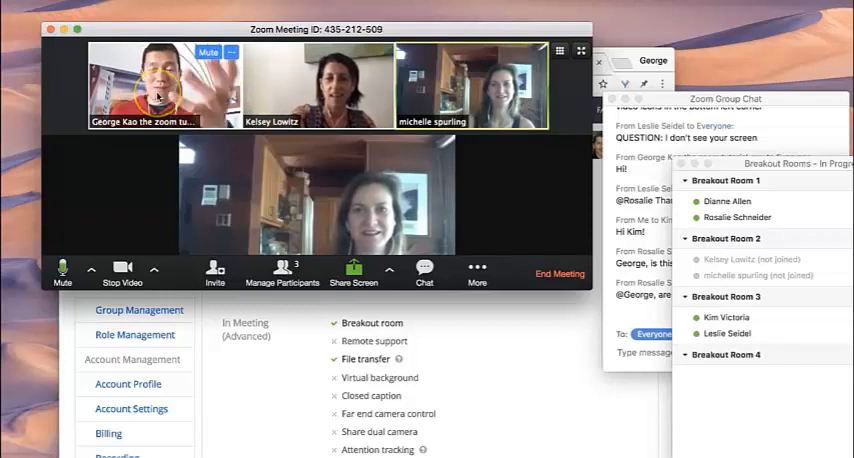
Step: Spotlight the host's own video for everyone, then bring the Chrome settings page forward
right_click(150, 90)
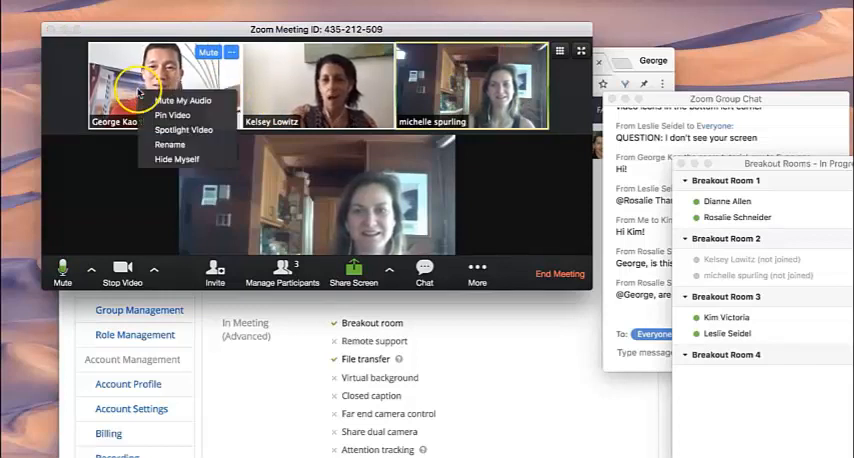
click(184, 128)
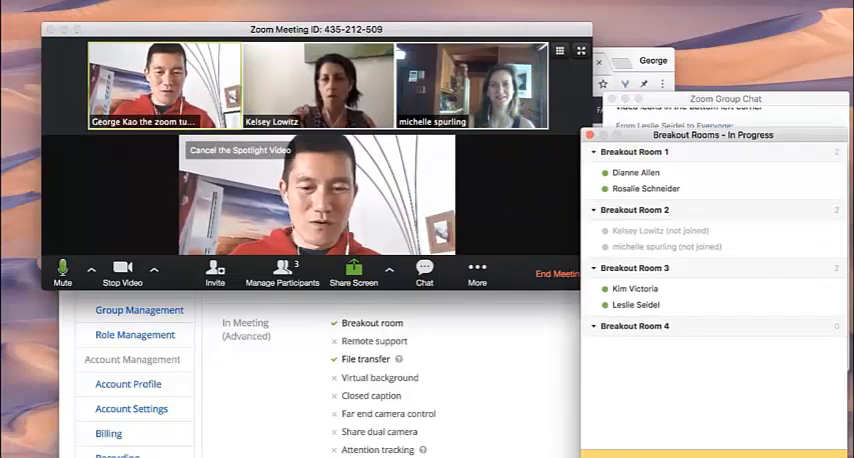
click(544, 62)
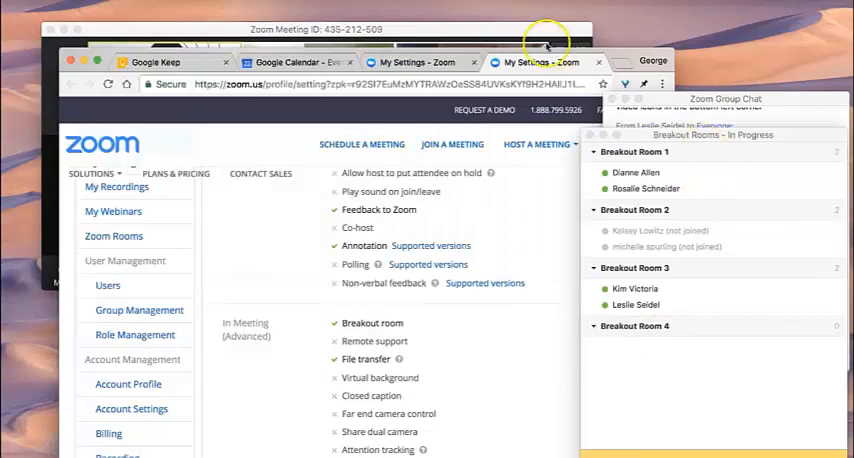